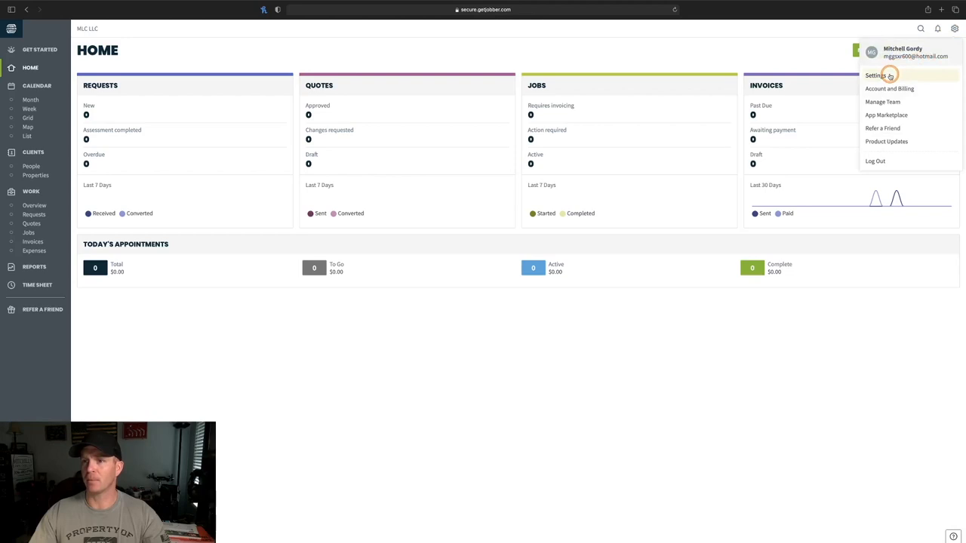
# - Reach the New User form via Settings > Manage Team > Add User
pyautogui.click(881, 102)
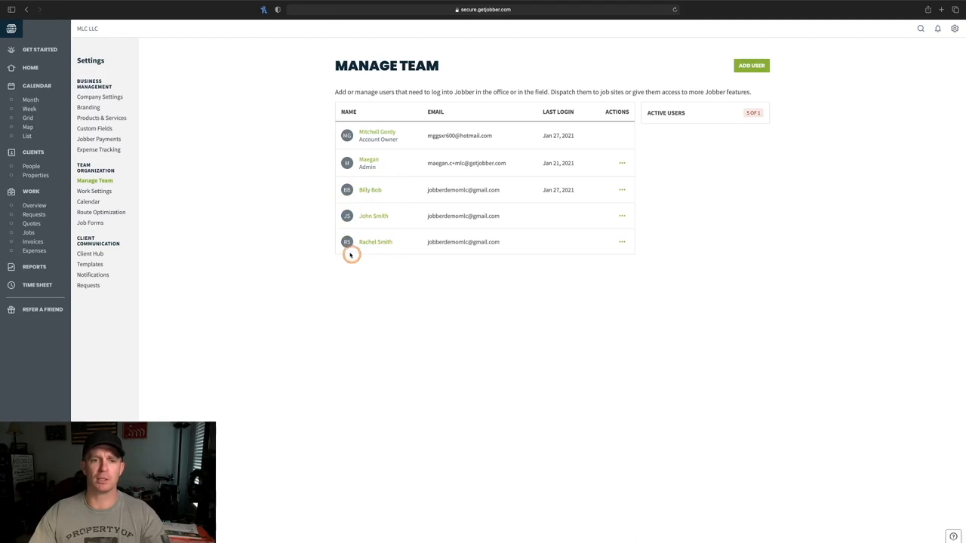
pyautogui.click(752, 65)
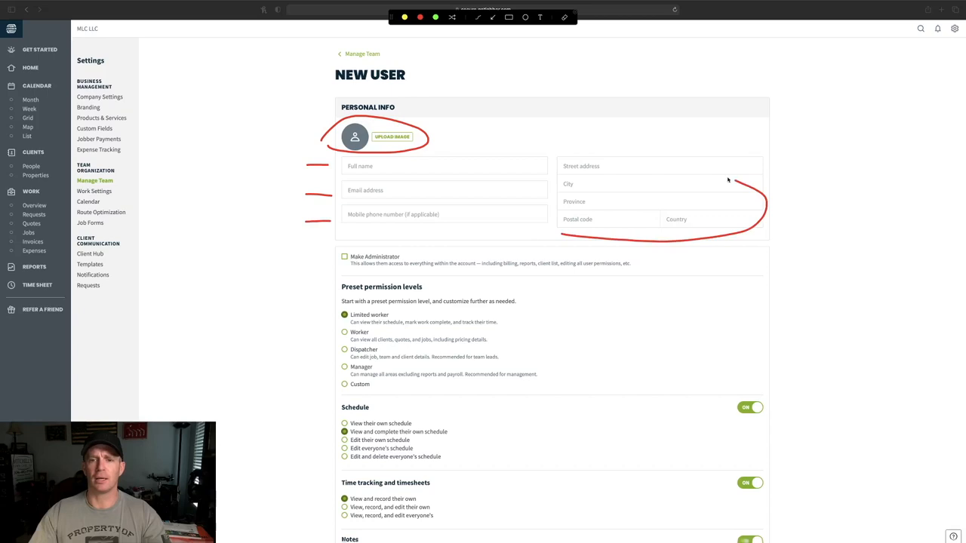
# - Enter full name 'Jason Doe', a jobberdemo email, phone 780-555-0... and street address '1234 Third'
pyautogui.click(444, 166)
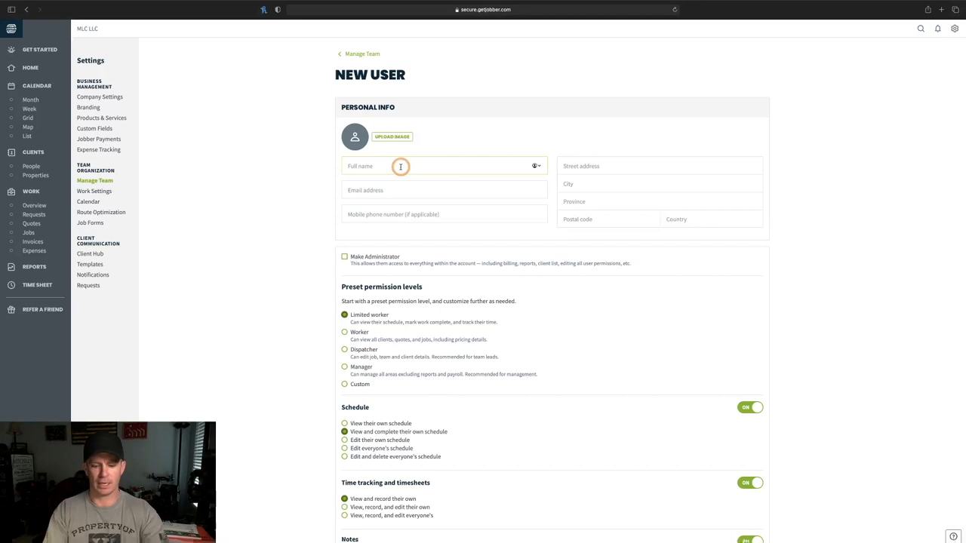
pyautogui.write('Jason Doe')
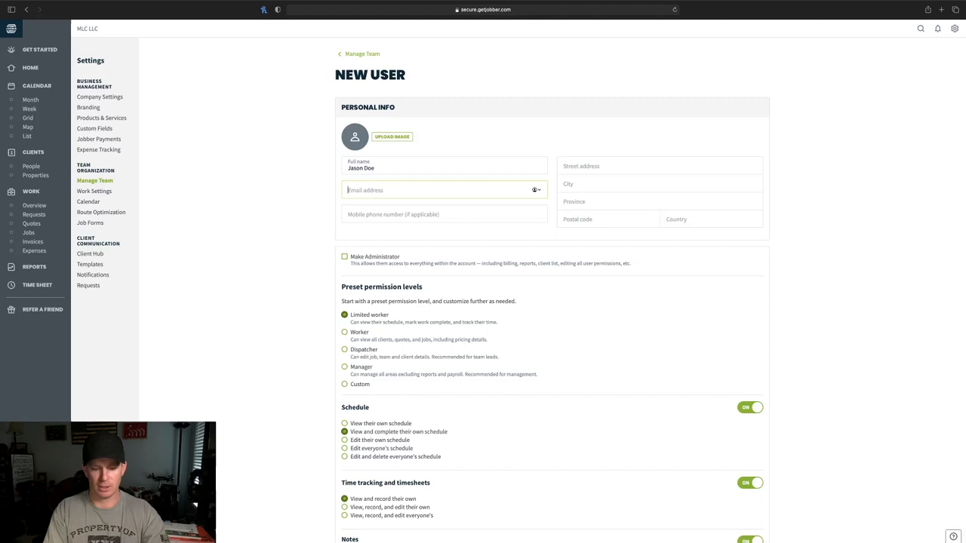
pyautogui.write('jobberdemomlc')
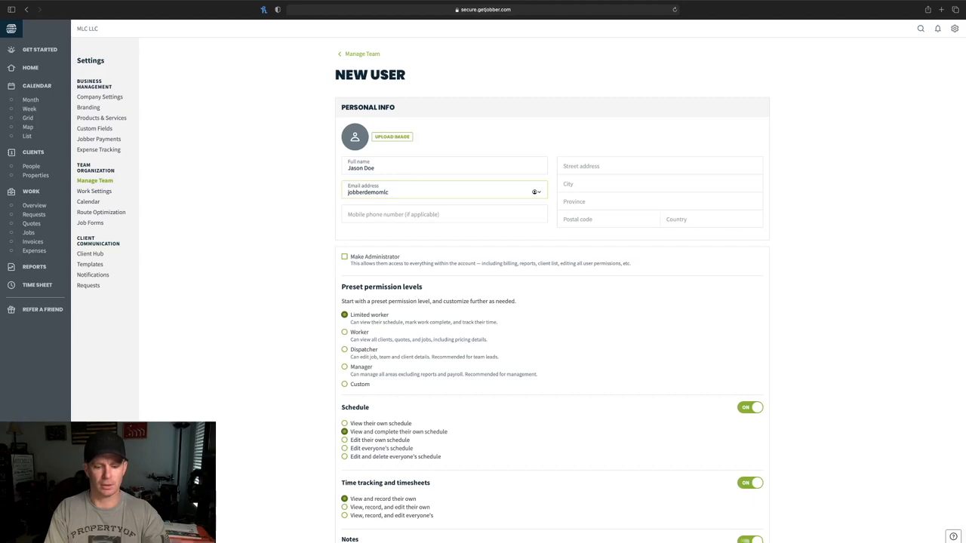
pyautogui.write('780-555-0')
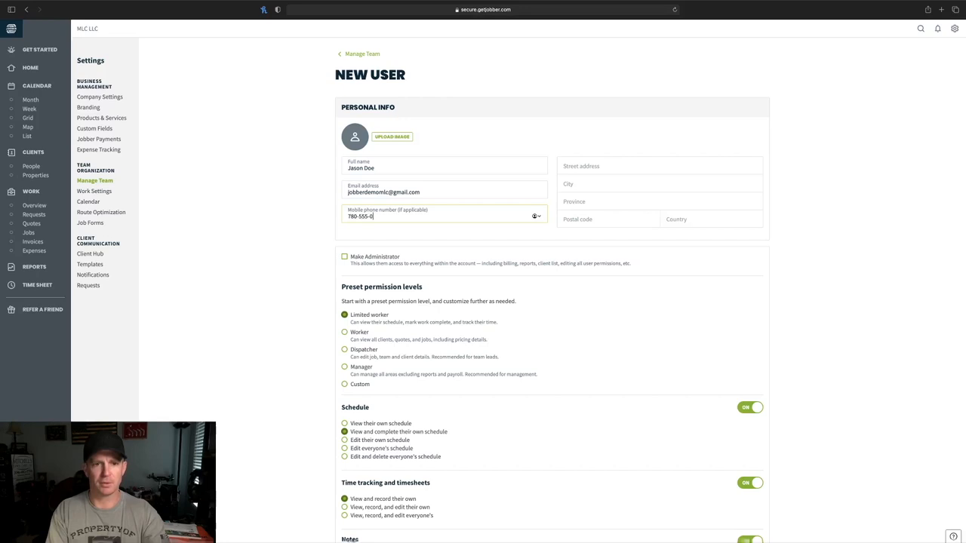
pyautogui.write('1234 Third St')
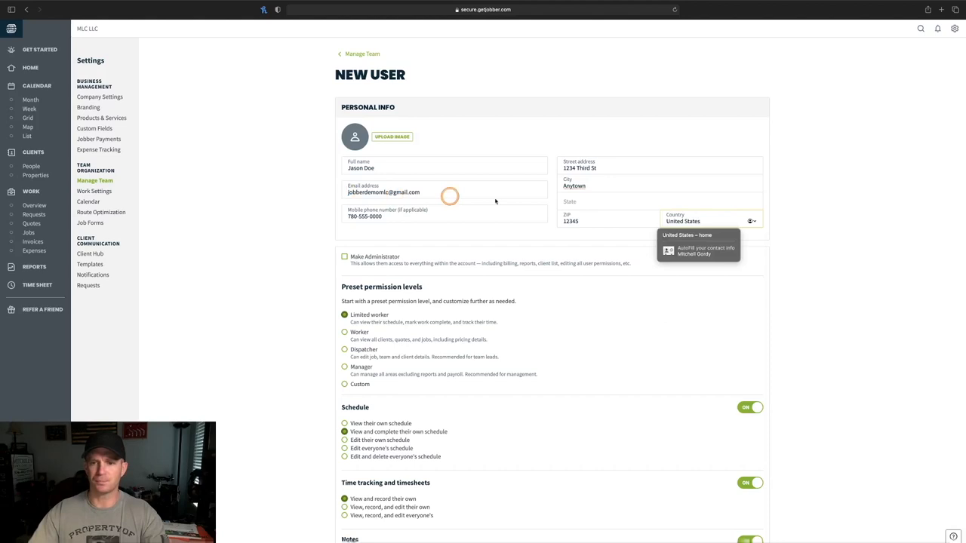
pyautogui.scroll(-3)
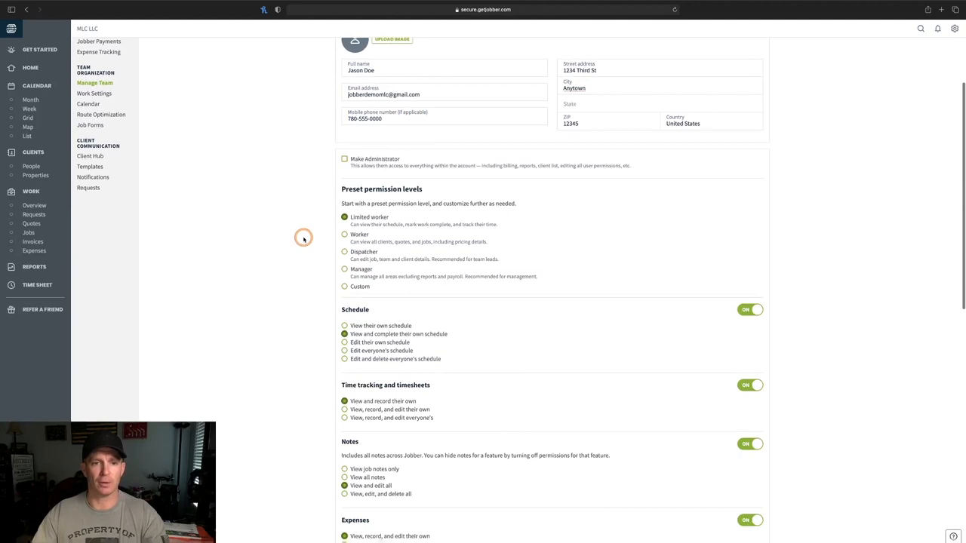
pyautogui.scroll(-3)
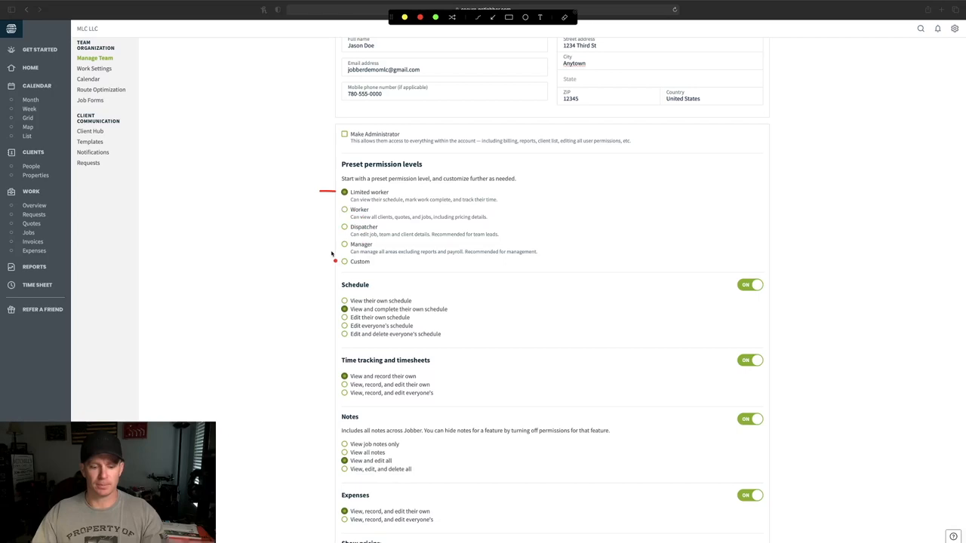
pyautogui.click(344, 244)
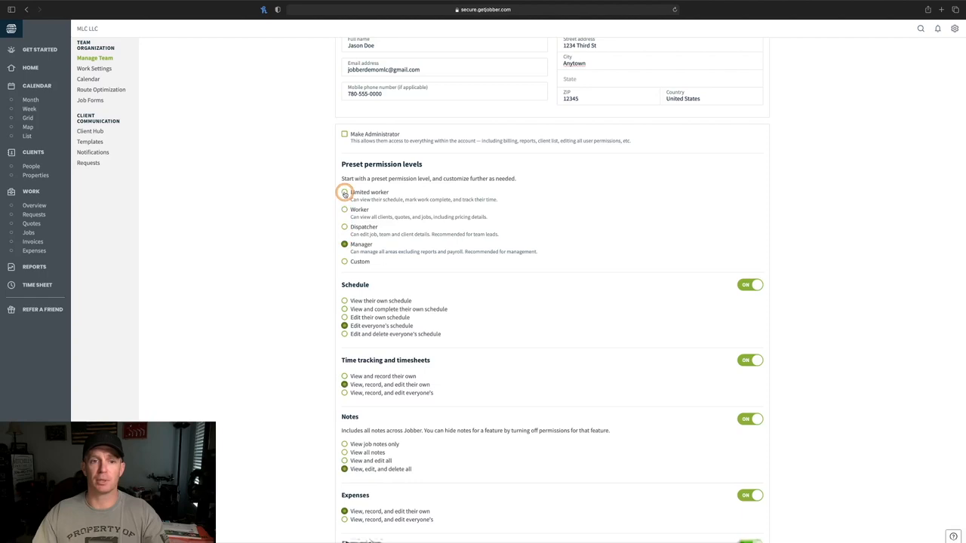
pyautogui.click(344, 191)
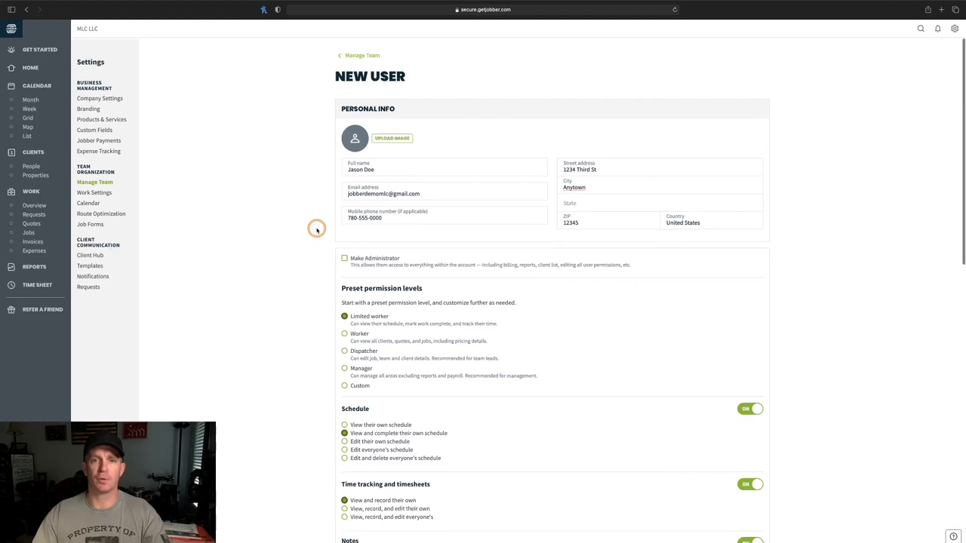
# - Save Jason Doe as a new team member with Limited worker permissions
pyautogui.scroll(-3)
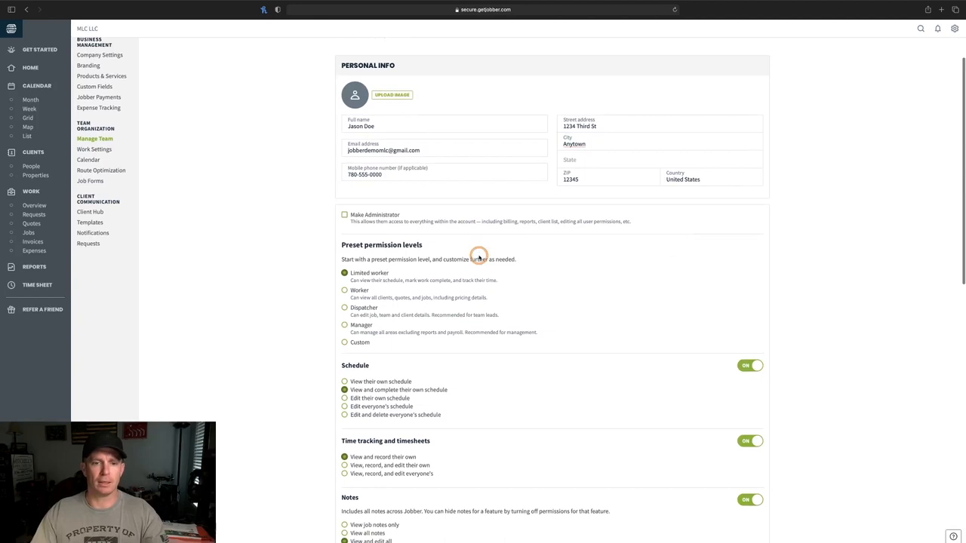
pyautogui.scroll(-3)
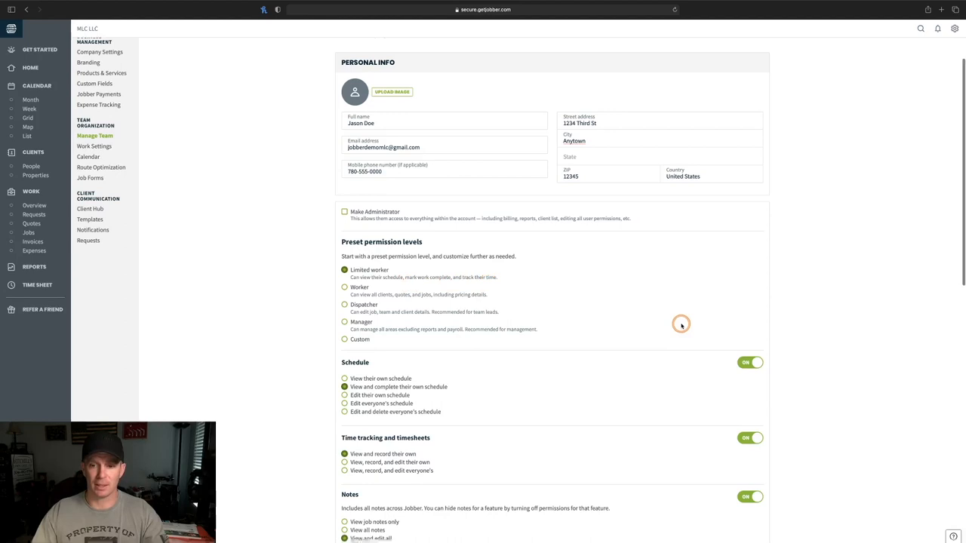
pyautogui.scroll(-3)
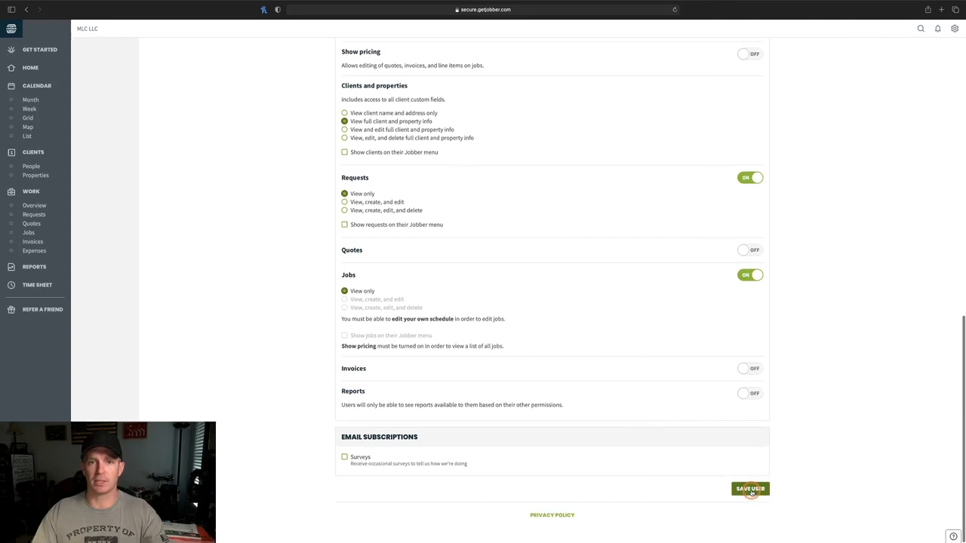
pyautogui.click(344, 456)
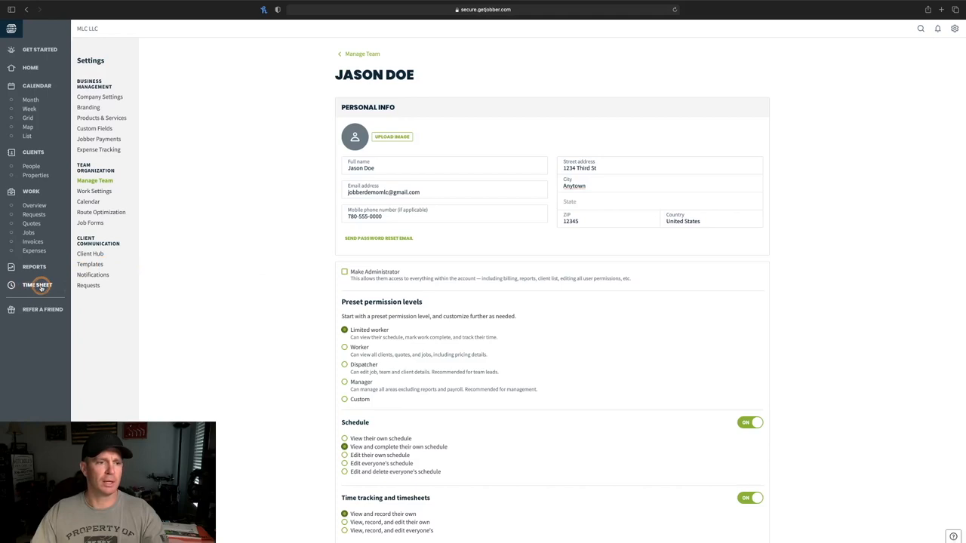
# - In Time Sheet, save a General entry for Jason Doe today from 10:00 to 18:00
pyautogui.click(36, 284)
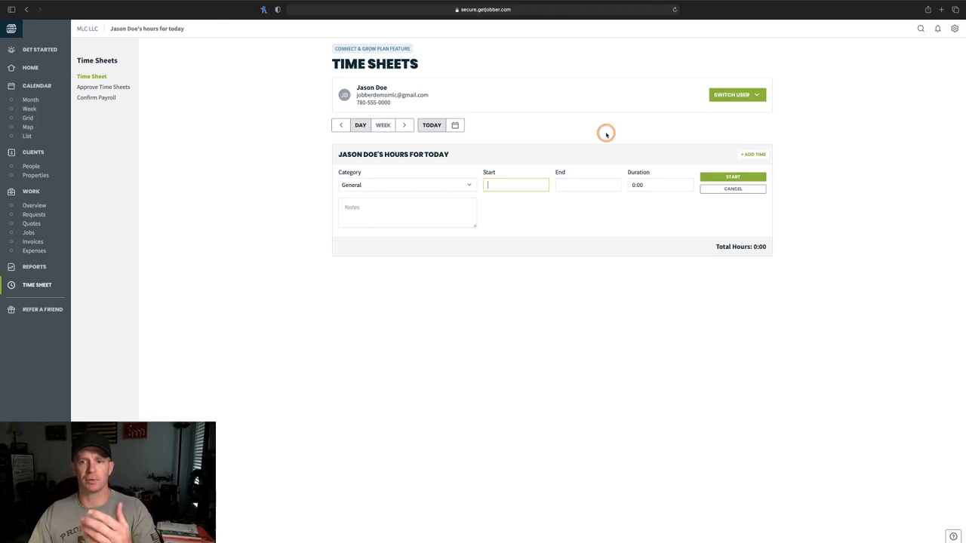
pyautogui.moveTo(510, 149)
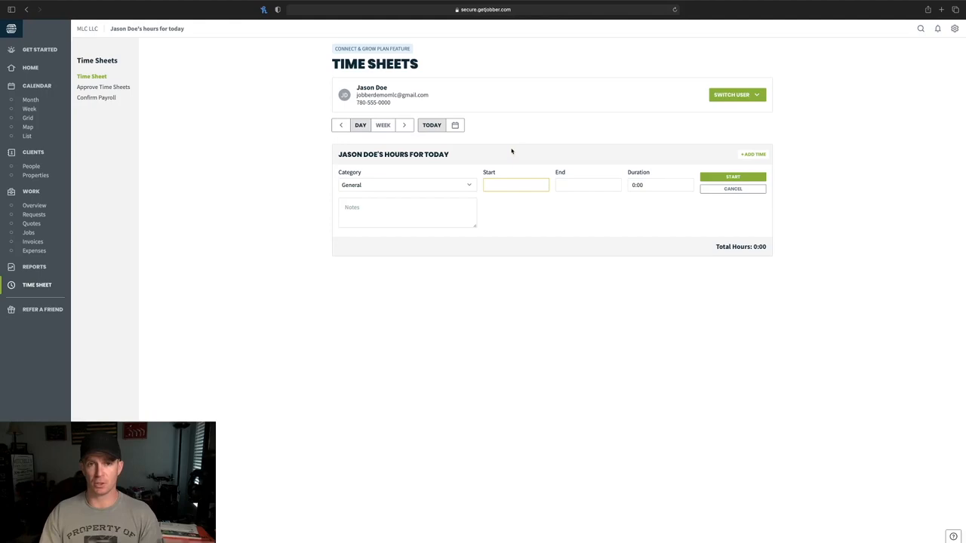
pyautogui.click(517, 184)
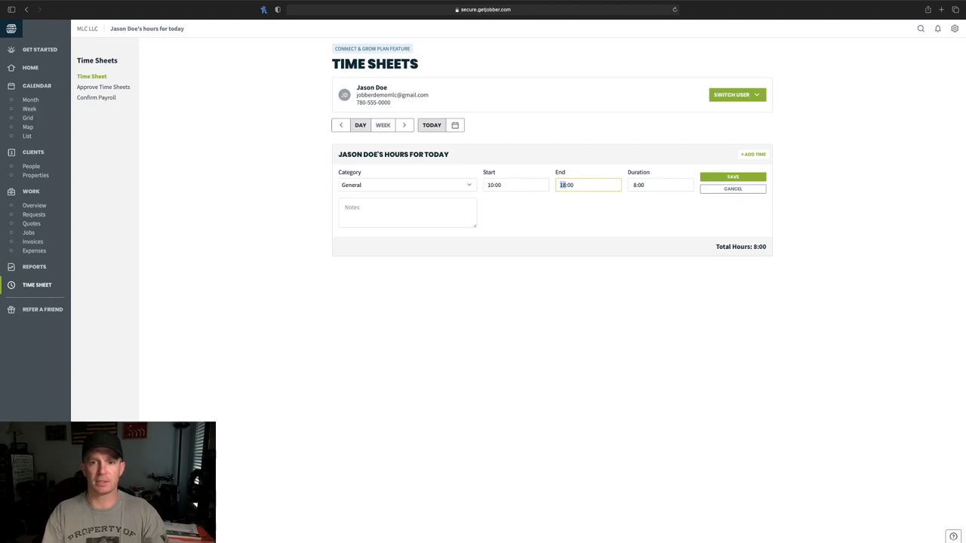
pyautogui.click(732, 177)
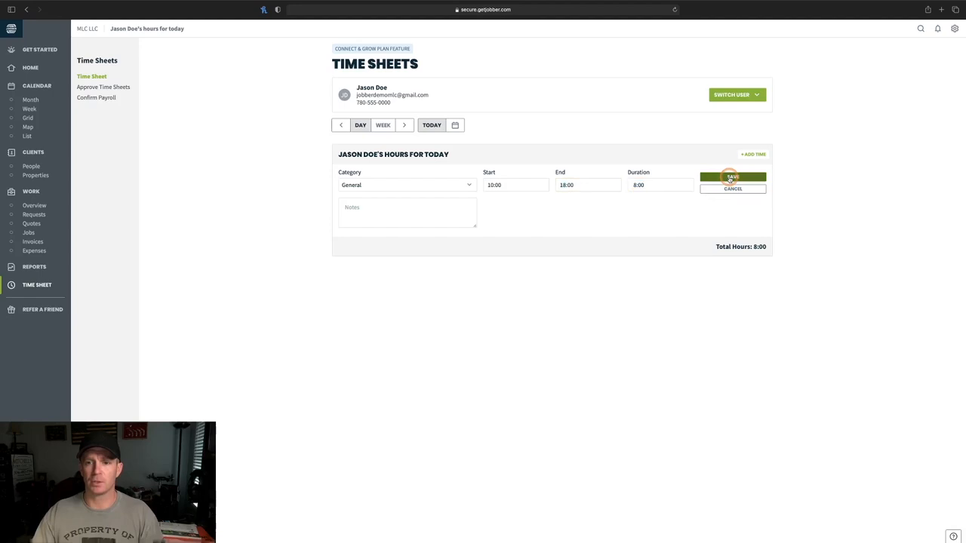
pyautogui.click(731, 176)
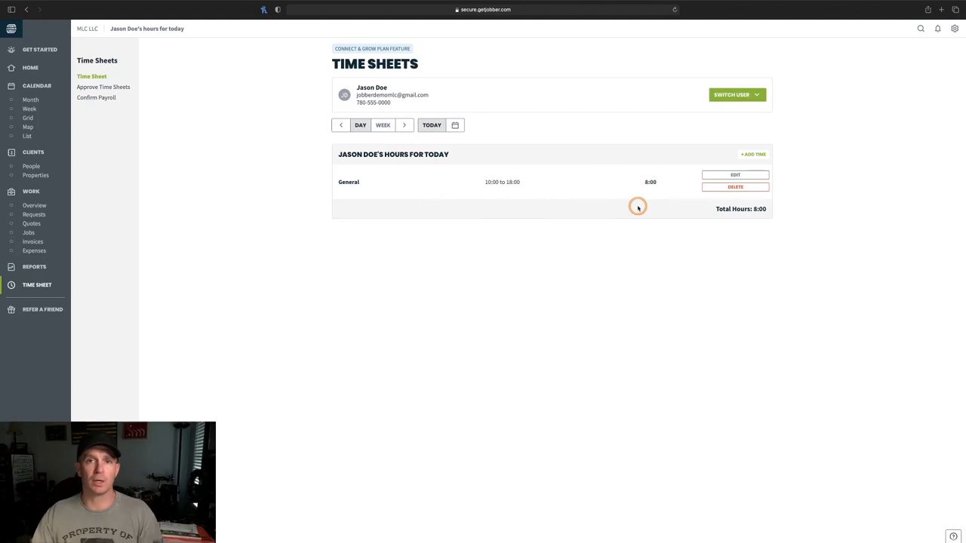
pyautogui.moveTo(495, 194)
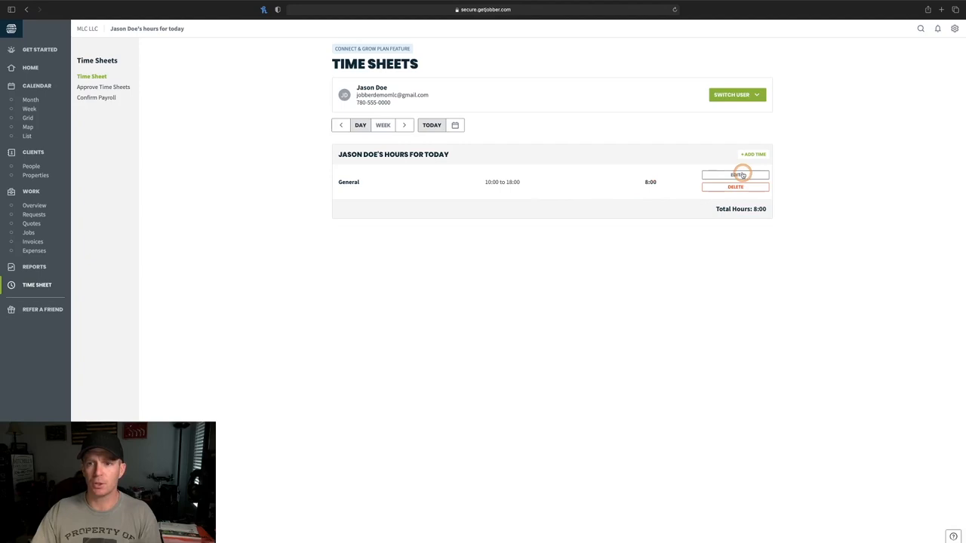
# - Shorten the entry to end 16:00 with note 'Jason failed to clock out' and save it
pyautogui.click(735, 175)
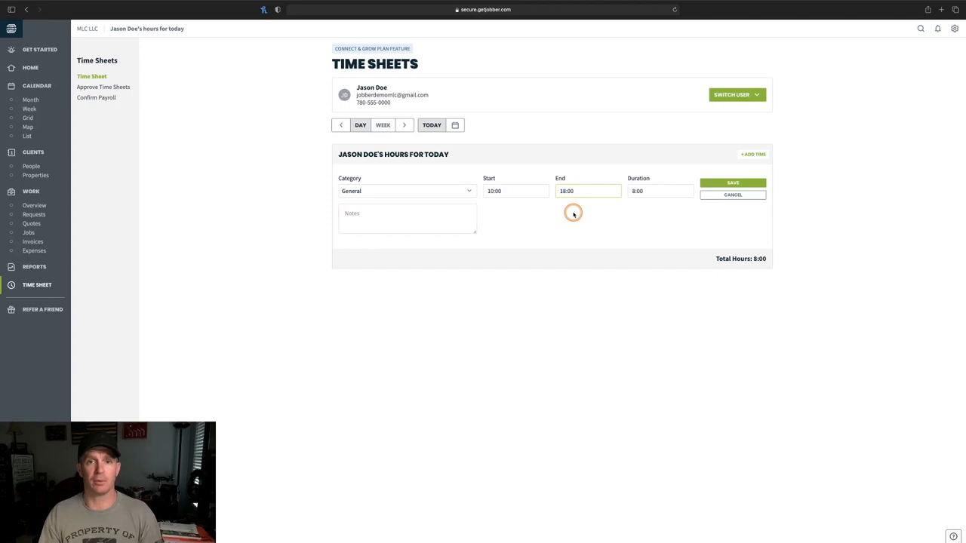
pyautogui.write('16:00')
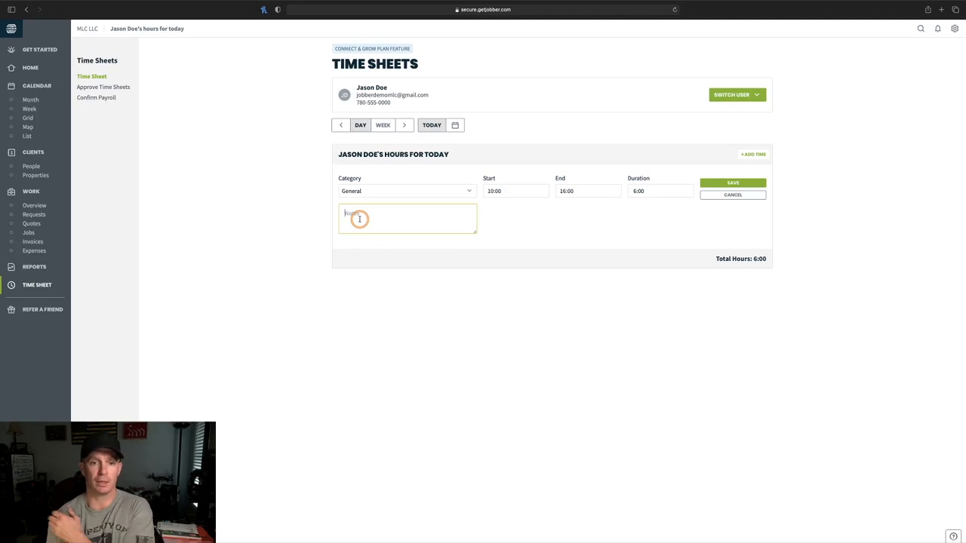
pyautogui.write('Jason failed to clock out')
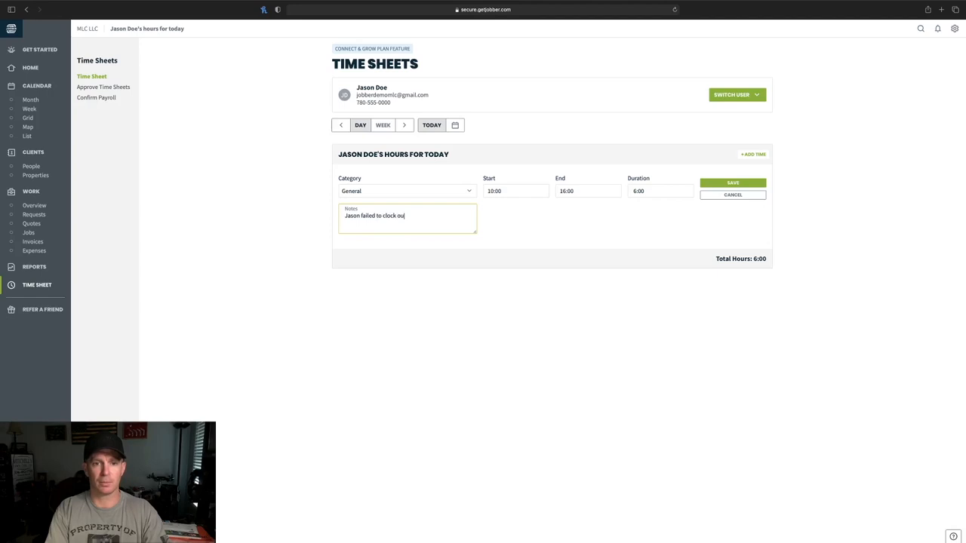
pyautogui.click(732, 182)
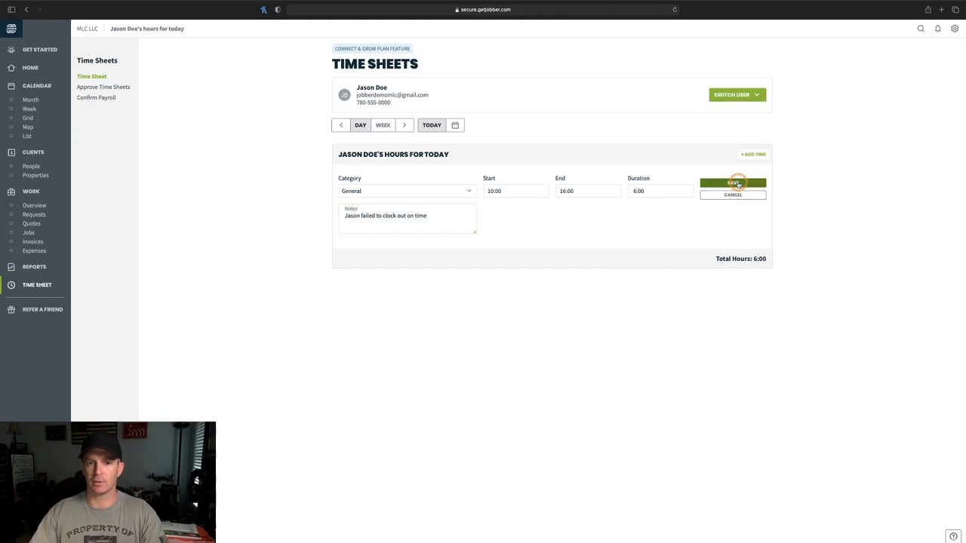
pyautogui.click(734, 182)
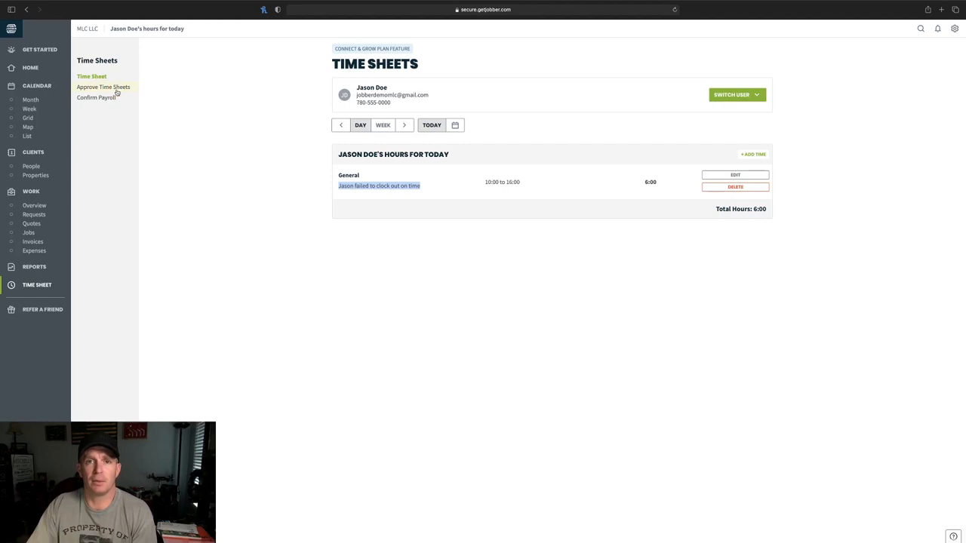
# - Show Approve Time Sheets listing Jason Doe's 12 pending hours over two days
pyautogui.click(103, 86)
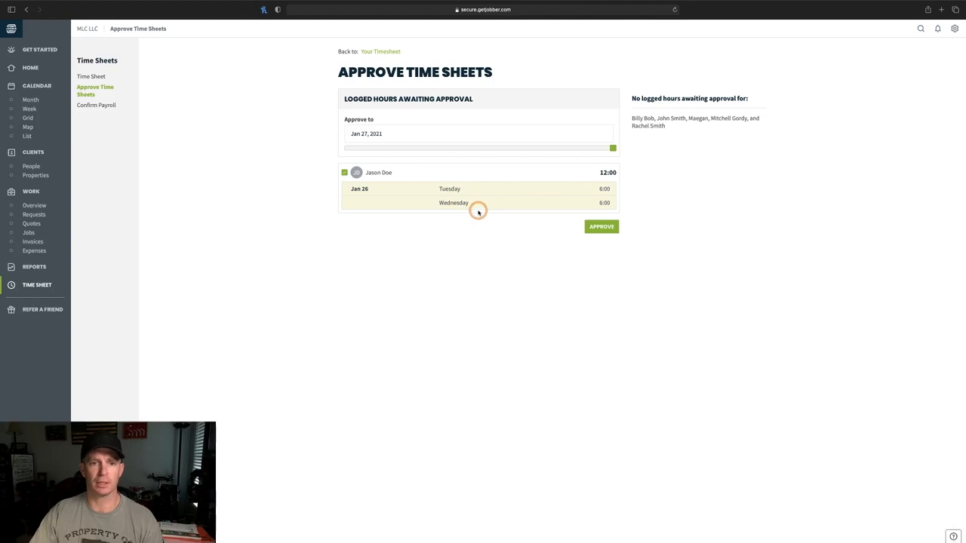
pyautogui.moveTo(439, 188)
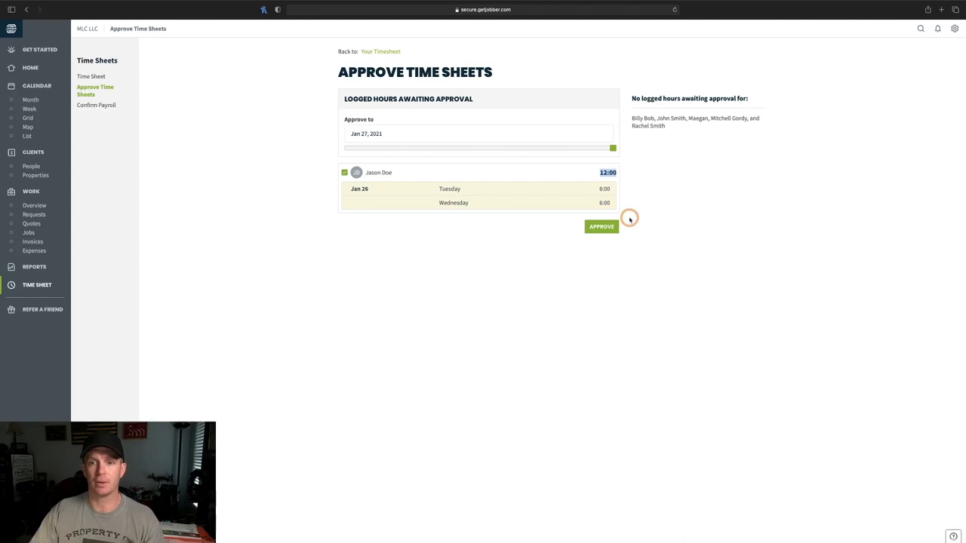
# - Approve Jason Doe's 12 hours and go to Confirm Payroll where he awaits payment
pyautogui.click(601, 227)
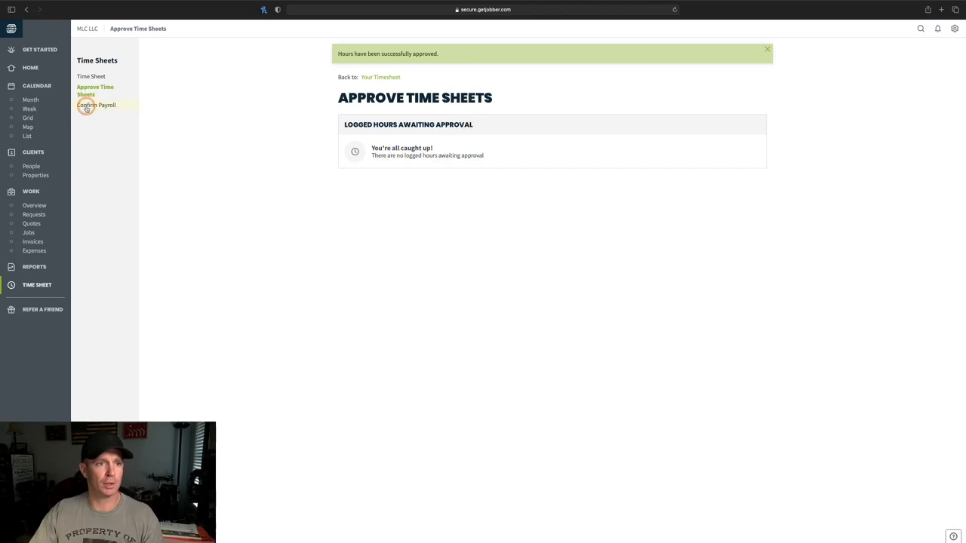
pyautogui.click(97, 105)
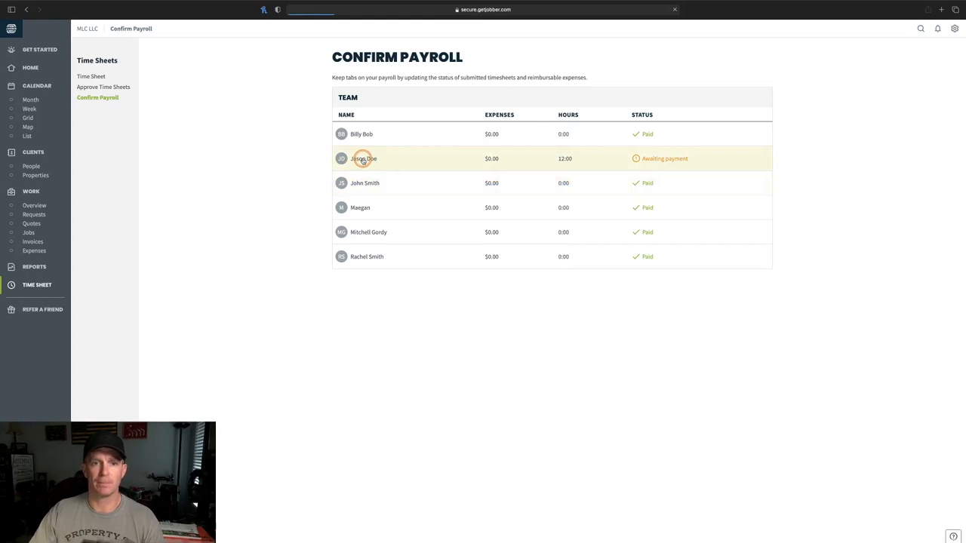
# - Mark Jason Doe's 12 hours as Paid from his payroll details page
pyautogui.click(362, 158)
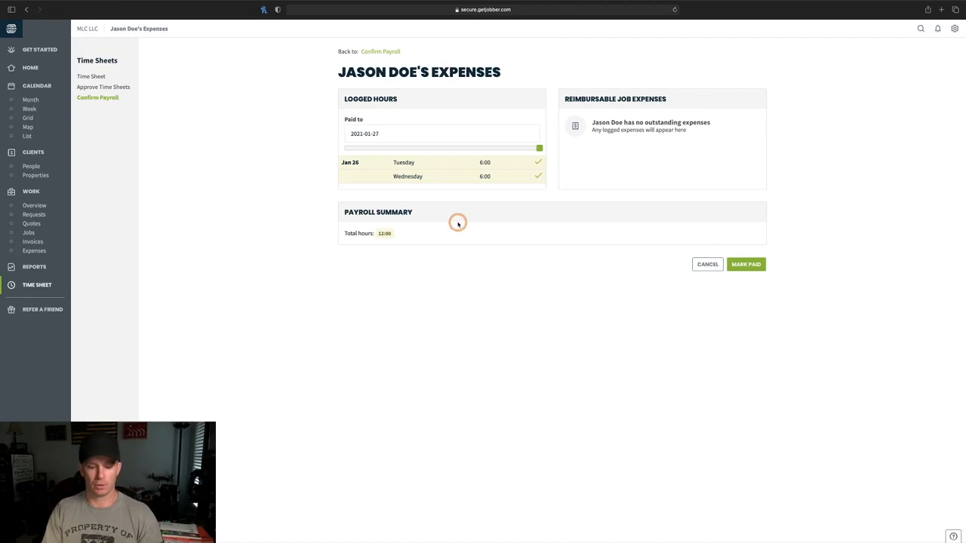
pyautogui.click(746, 264)
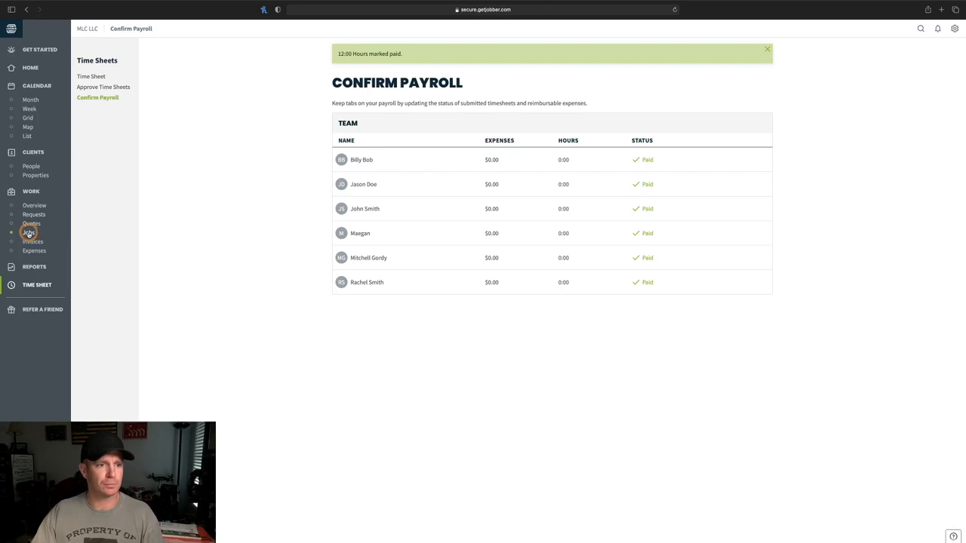
# - Create a new job for John Fescue with instructions 'weekly lawn service' ending Jan 27, 2021
pyautogui.click(29, 232)
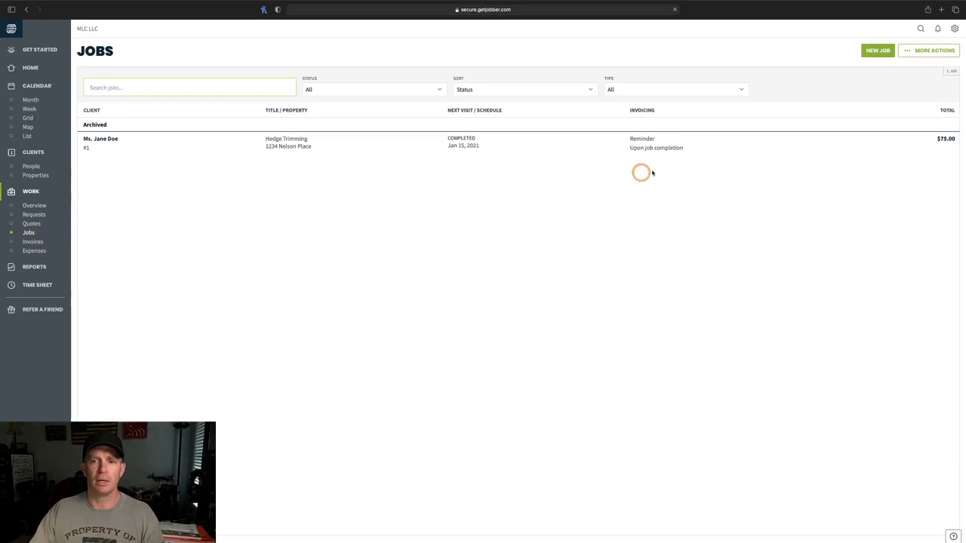
pyautogui.click(879, 50)
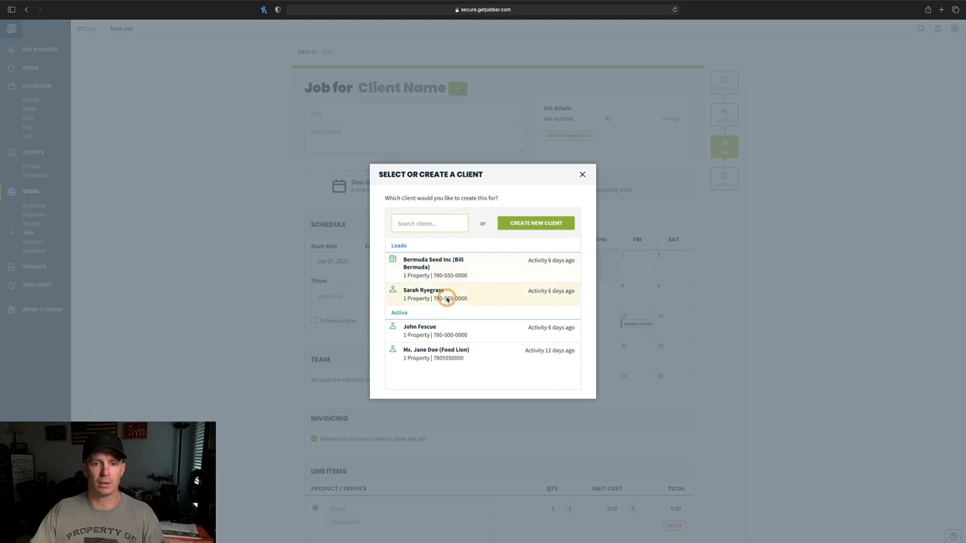
pyautogui.click(420, 330)
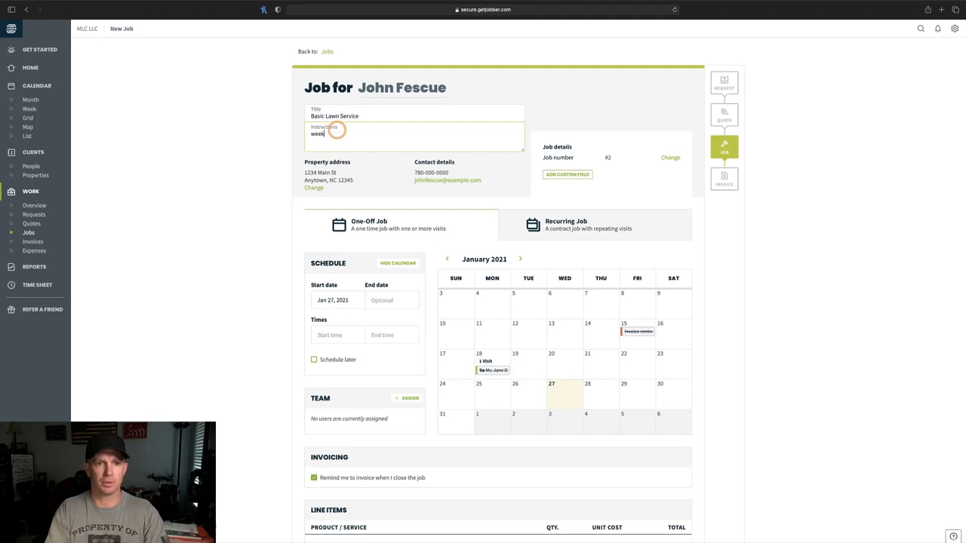
pyautogui.write('weekly lawn service')
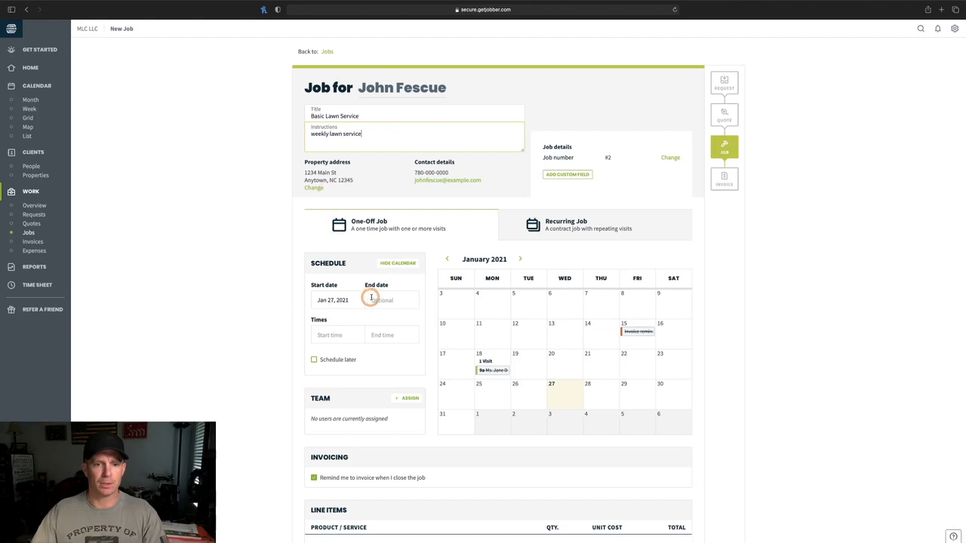
pyautogui.click(385, 299)
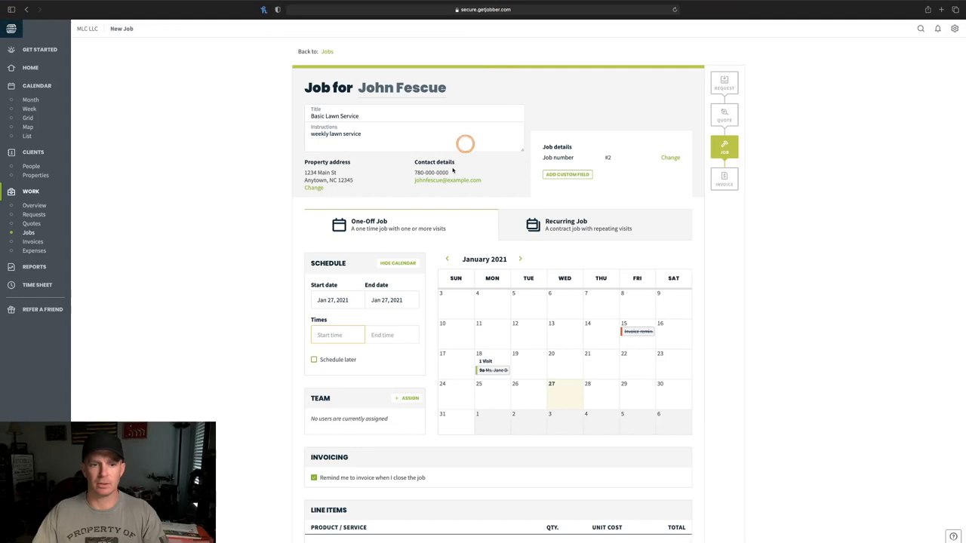
# - Set visit times 10:30–11:30 and assign Billy Bob, Jason Doe and Rachel Smith
pyautogui.click(338, 335)
pyautogui.write('10:30')
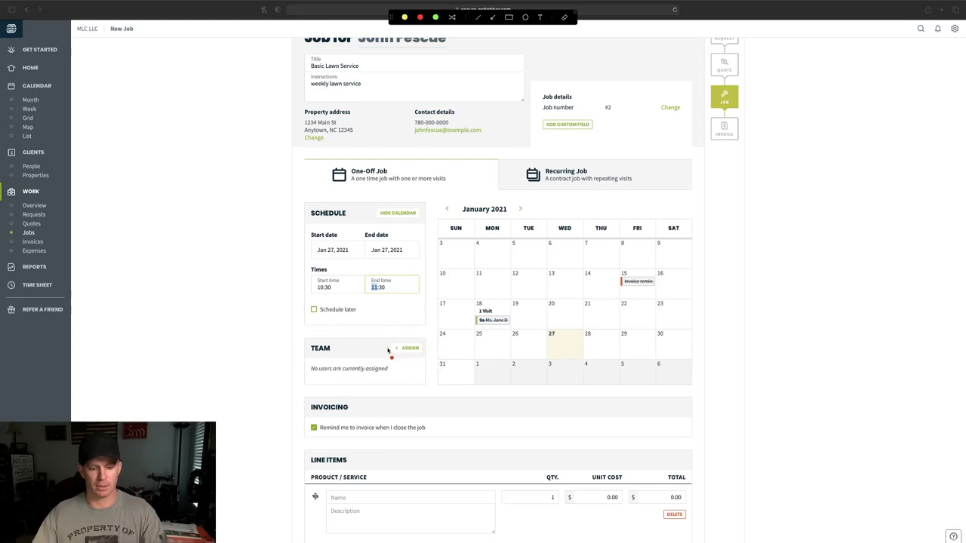
pyautogui.click(407, 347)
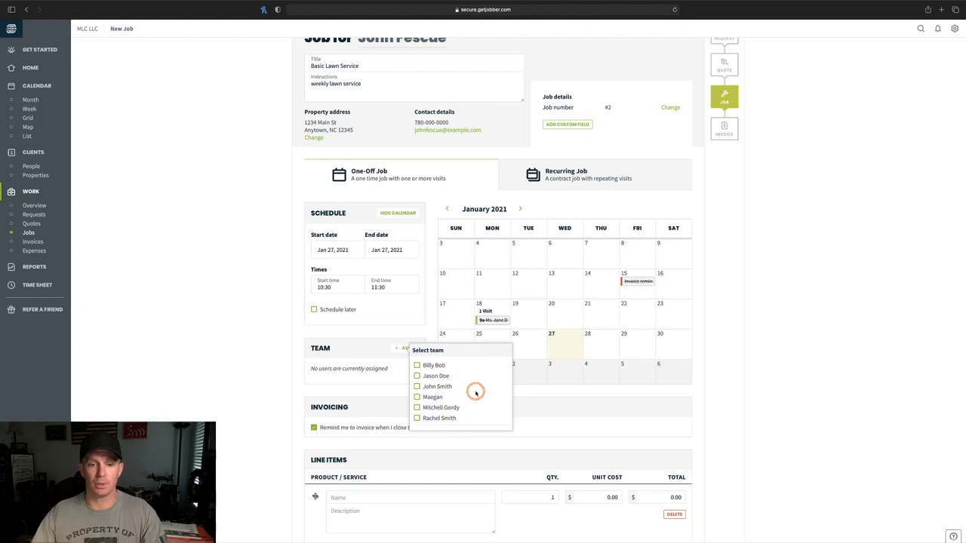
pyautogui.click(416, 365)
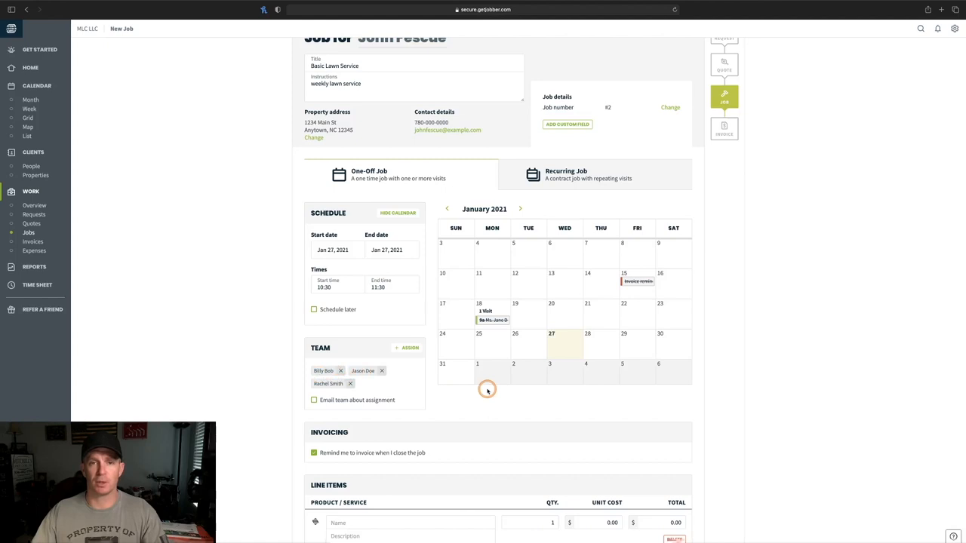
pyautogui.moveTo(458, 367)
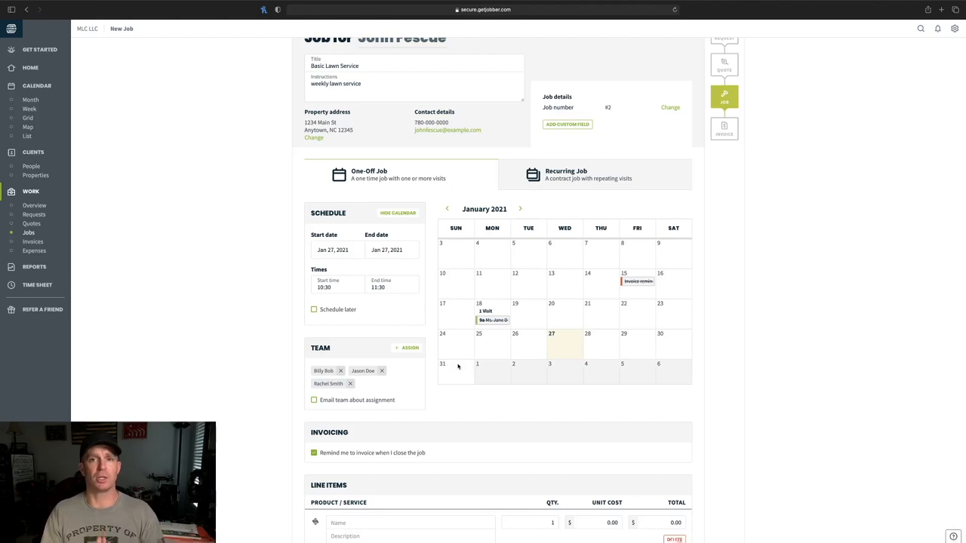
# - Save the John Fescue job with its $50 Basic Lawn Service line item for Wednesday Jan 27
pyautogui.click(407, 347)
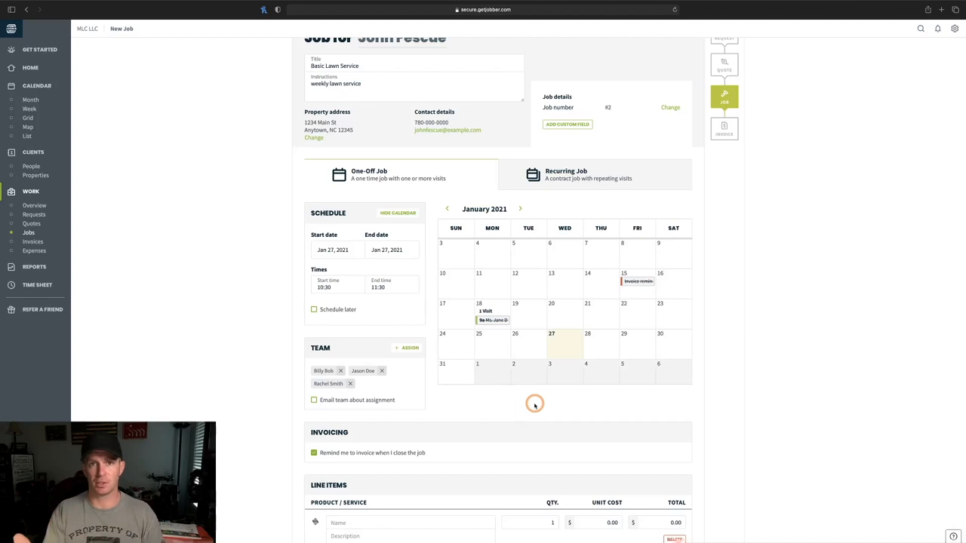
pyautogui.scroll(-3)
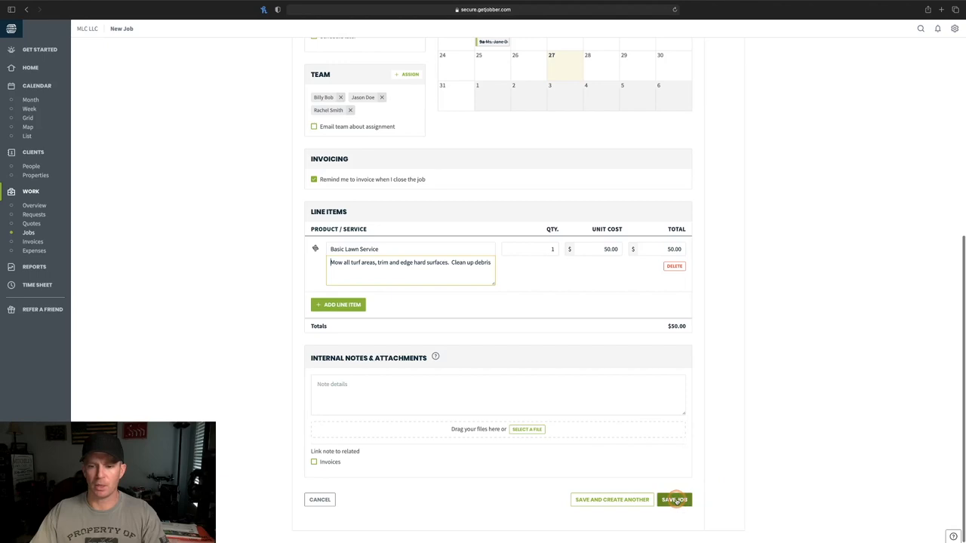
pyautogui.click(673, 500)
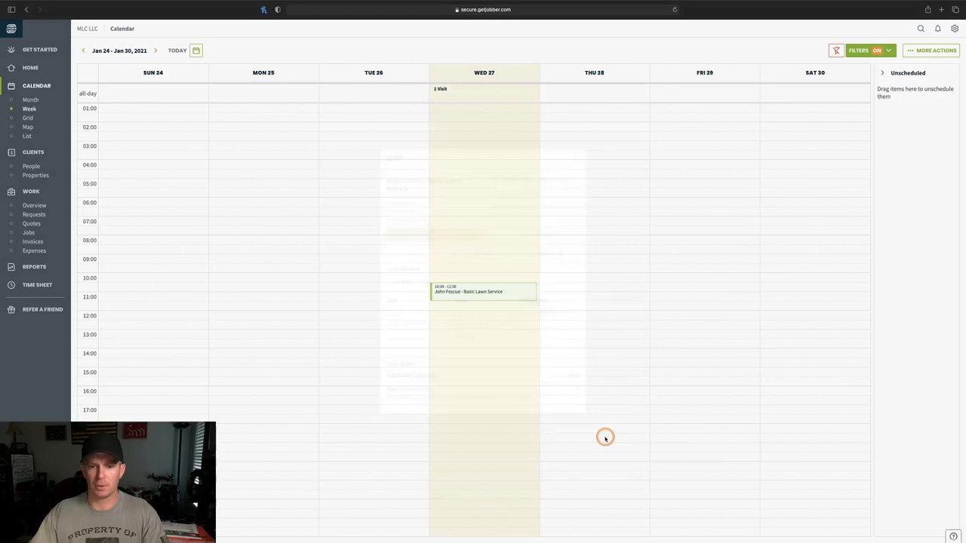
# - Review the Jan 27 Basic Lawn Service visit details and return to the week calendar
pyautogui.click(483, 293)
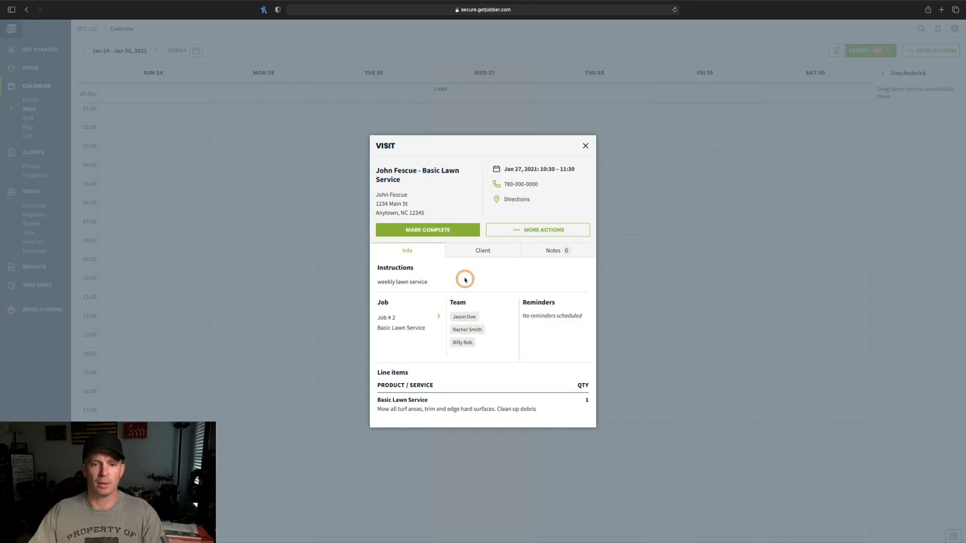
pyautogui.click(585, 145)
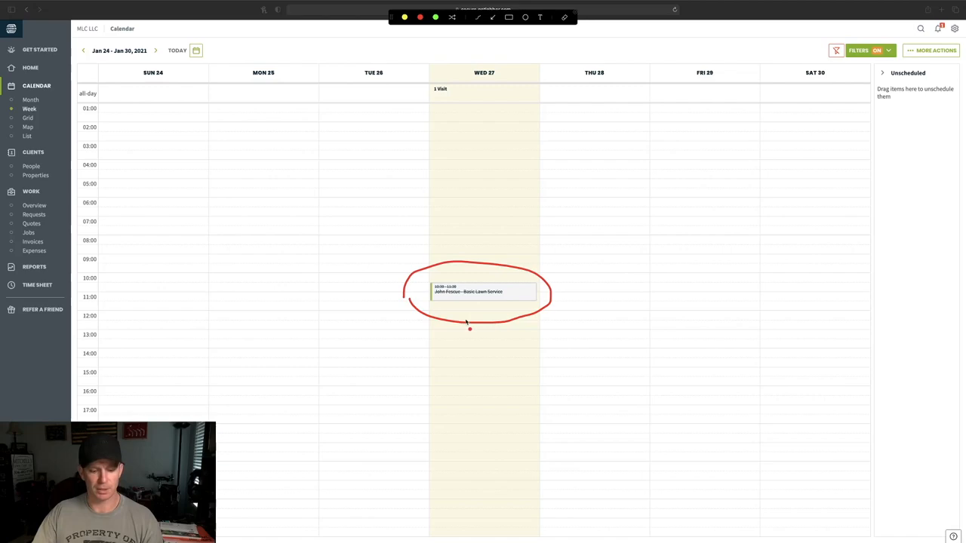
pyautogui.click(483, 293)
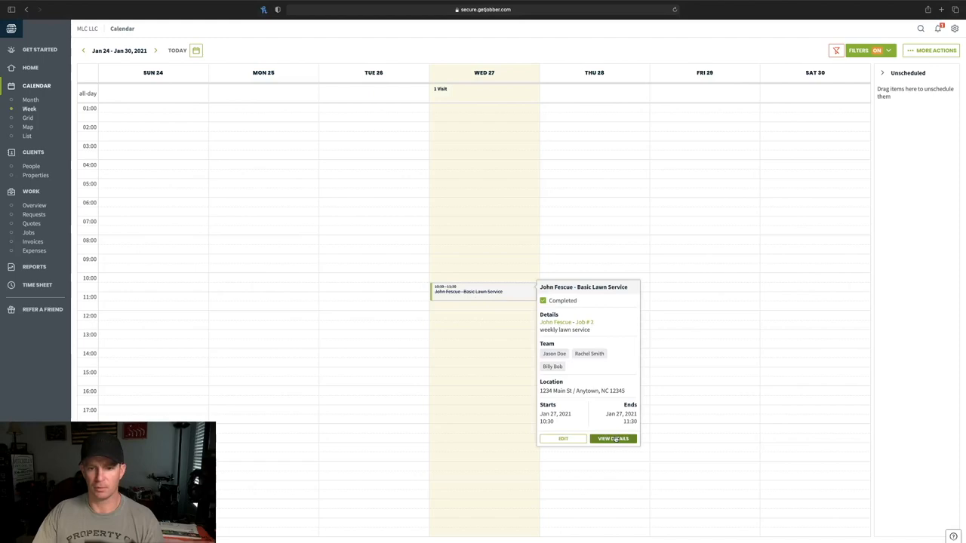
pyautogui.click(613, 437)
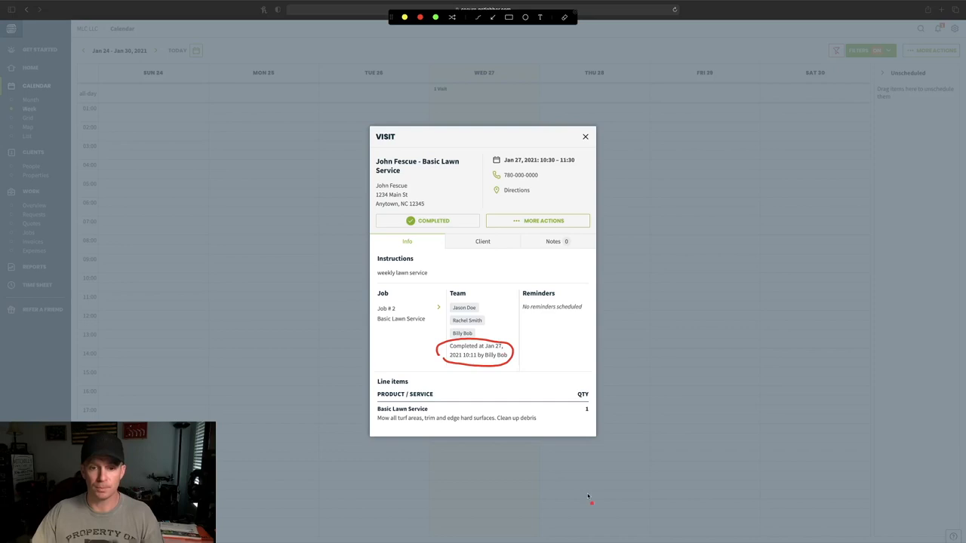
pyautogui.click(585, 136)
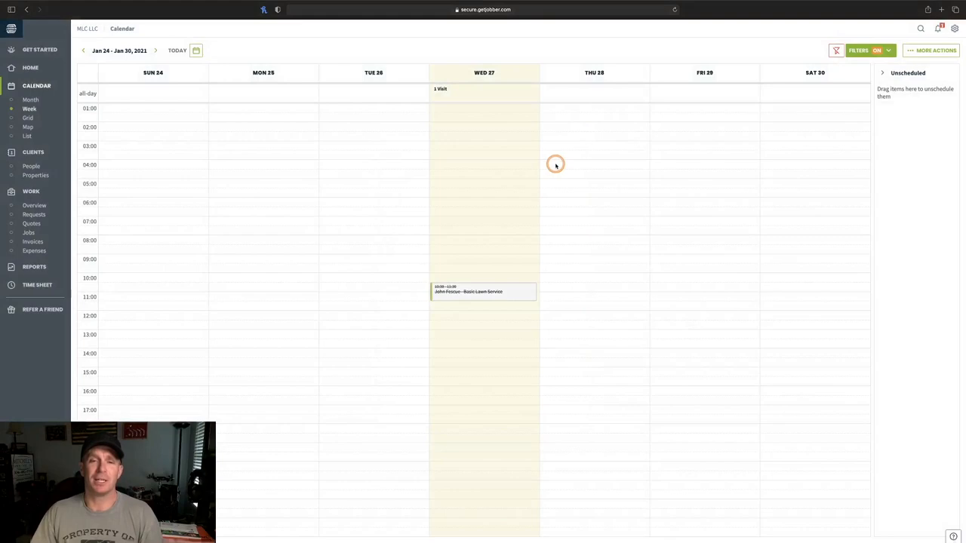